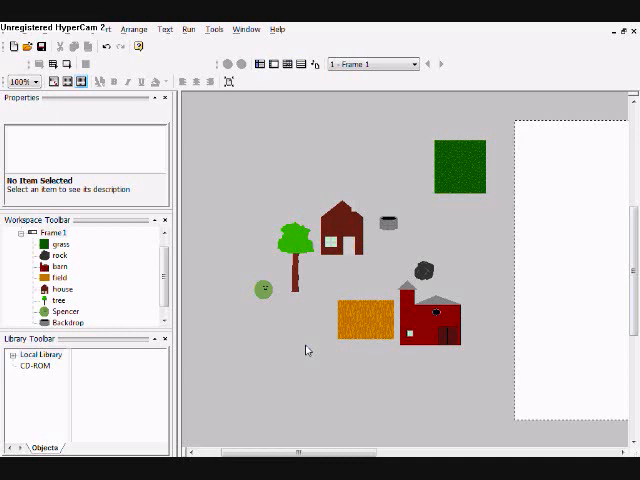
mouse_move(288, 452)
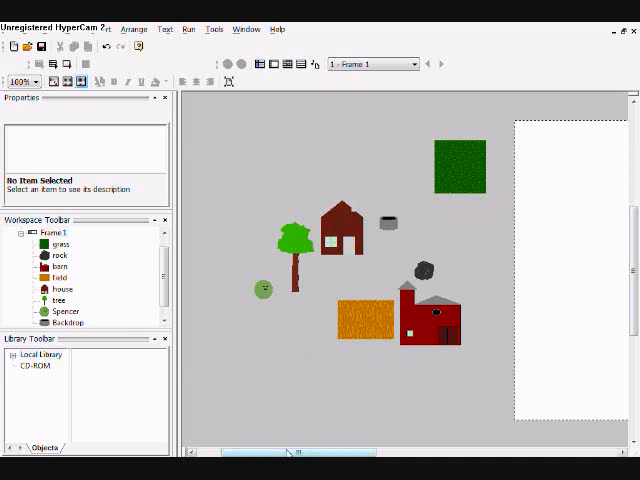
- Place the grass quick backdrop square at the top-left corner of the frame
scroll("right", 3)
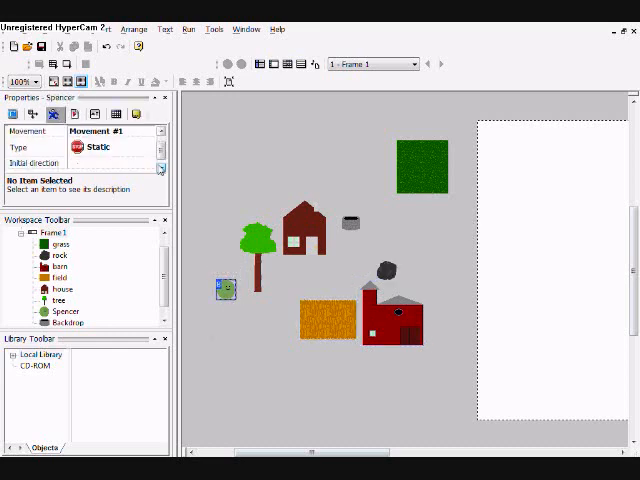
left_click(158, 148)
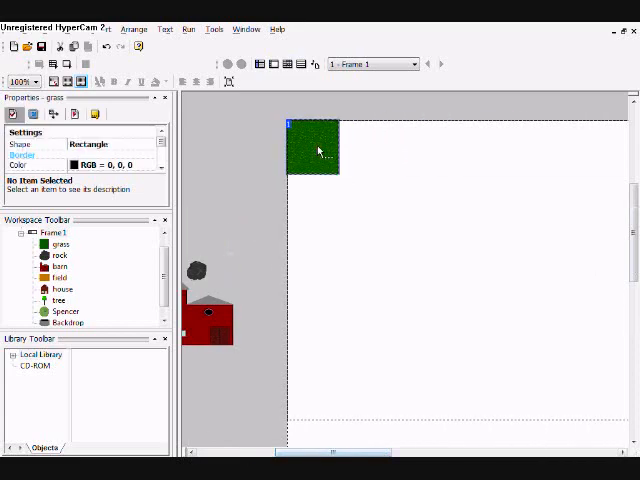
mouse_move(368, 250)
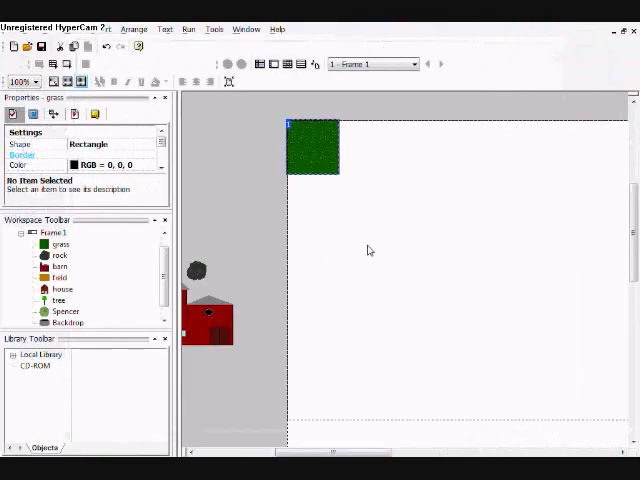
mouse_move(324, 168)
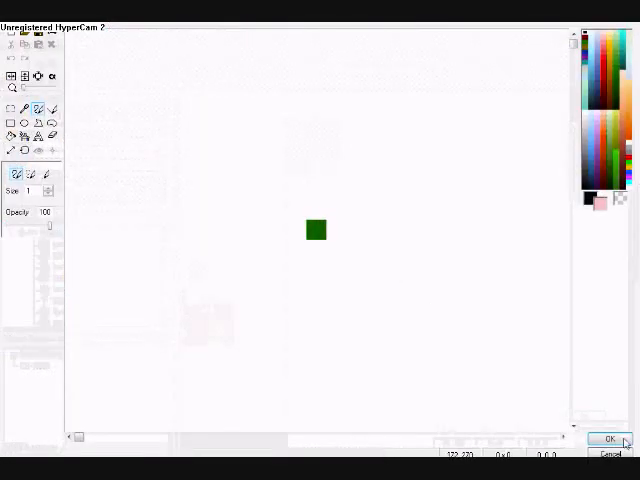
- Accept the grass image in the image editor and return to the frame editor
left_click(610, 440)
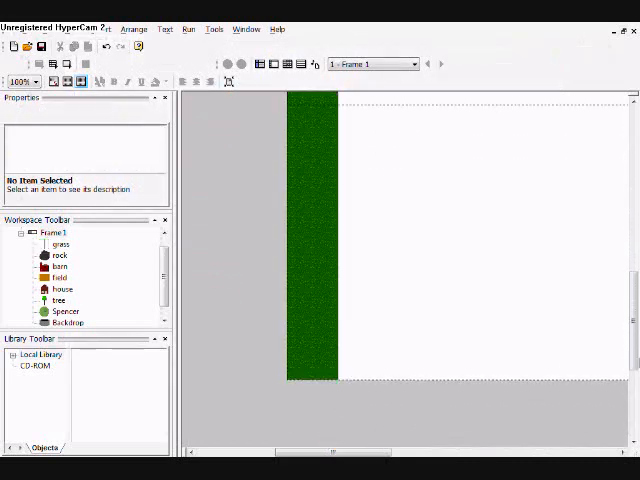
- Drag the grass backdrop's handles right and down until it fills the whole frame
left_click(60, 244)
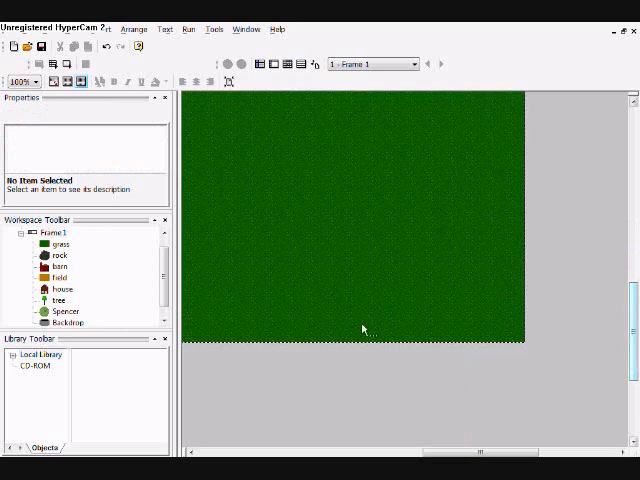
left_click(58, 244)
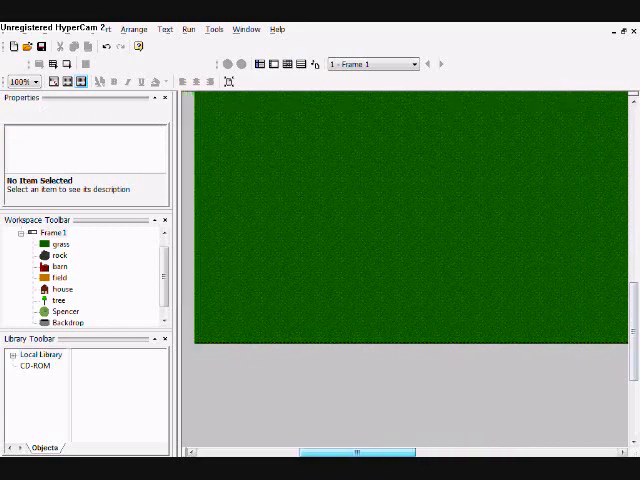
left_click(56, 232)
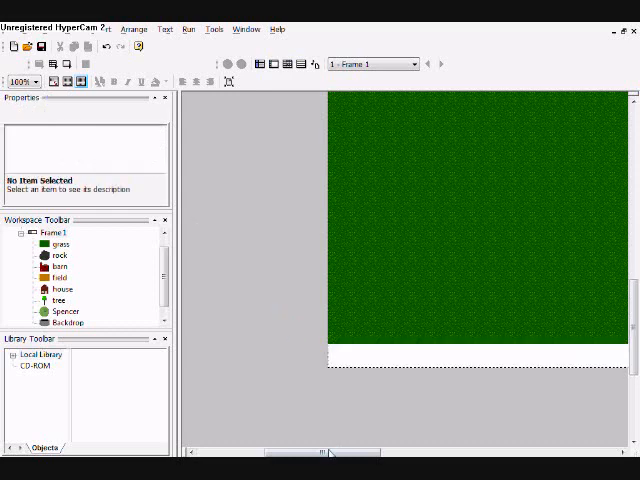
left_click(60, 244)
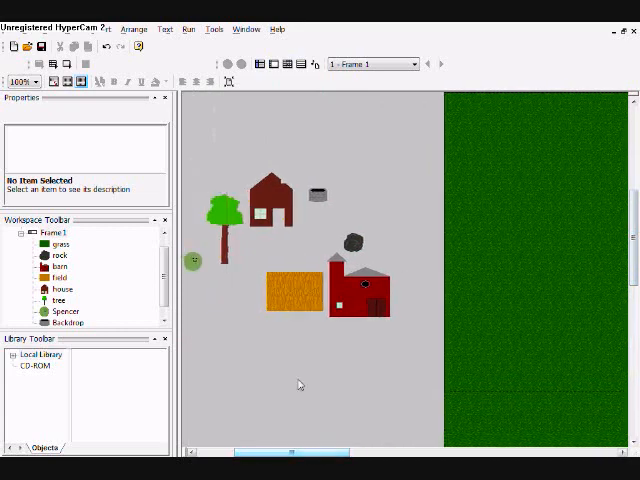
- Zoom out and place the barn and other scenery objects on the grass near the lower right
left_click(28, 80)
type("50")
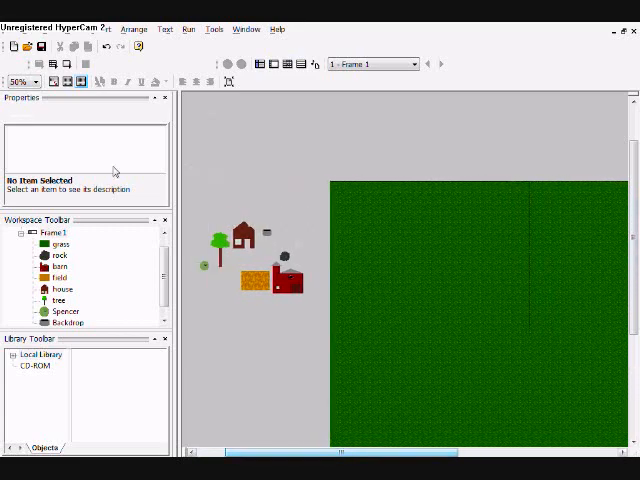
left_click(24, 80)
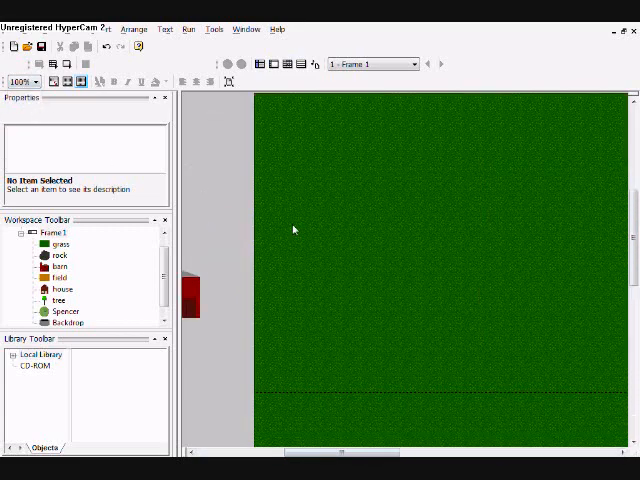
left_click(38, 82)
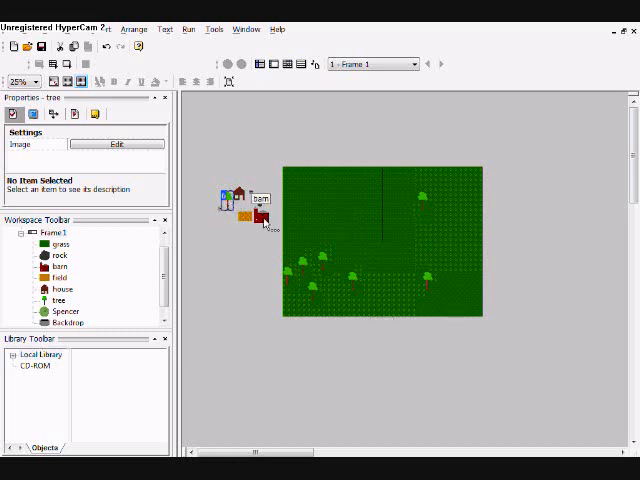
left_click(258, 204)
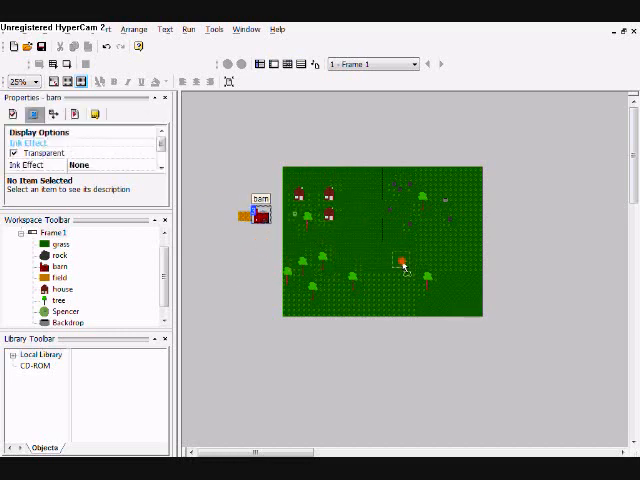
left_click_drag(256, 212, 456, 270)
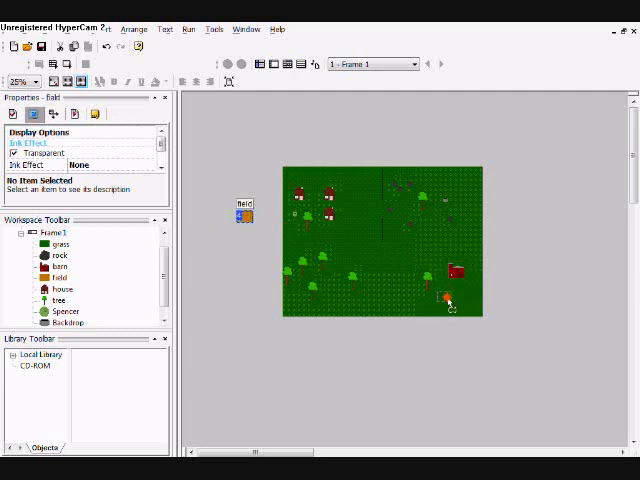
left_click(444, 298)
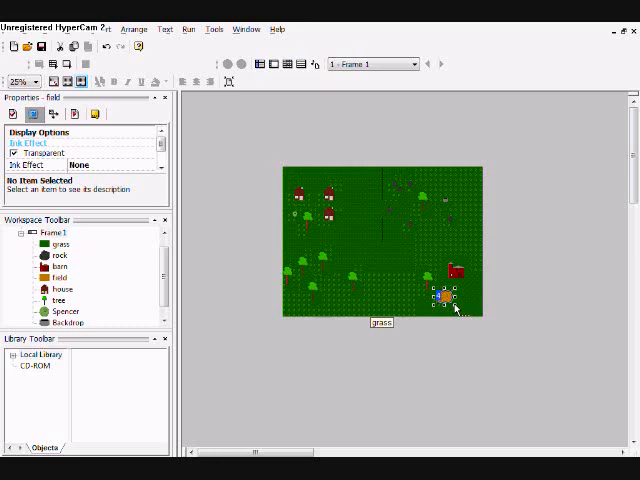
- Return the zoom to 100% and move the orange field onto the grass
left_click(36, 82)
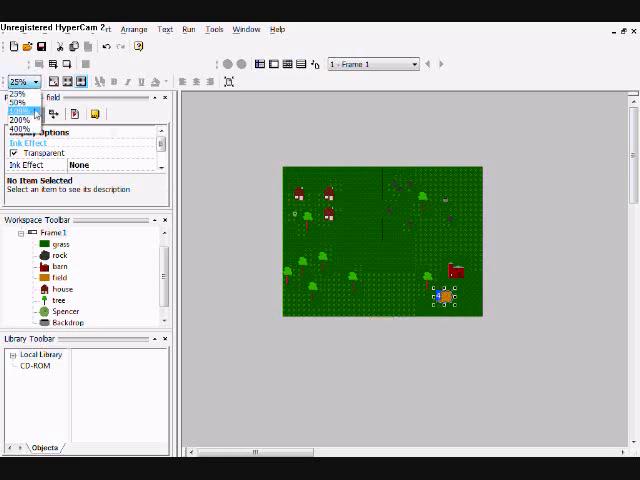
left_click(20, 122)
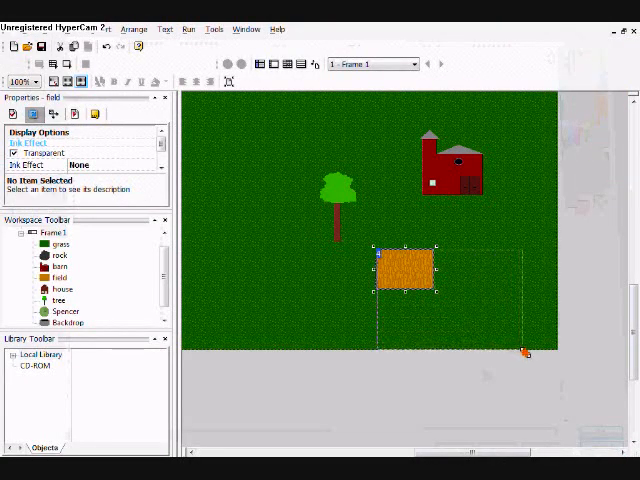
left_click_drag(436, 296, 524, 344)
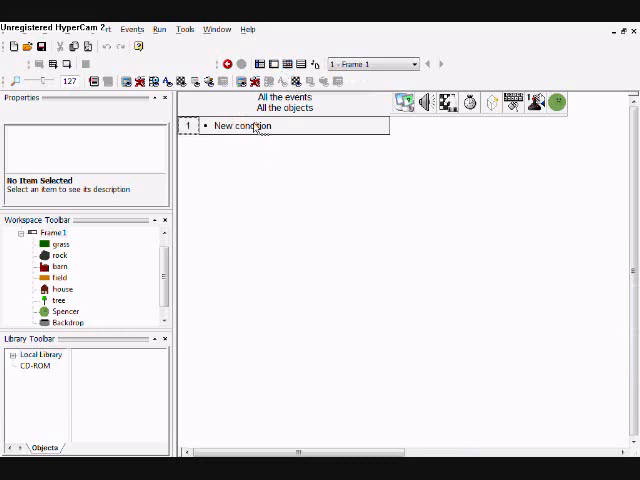
- Create an Always event with a 'Center horizontal position of window' action using Spencer's X coordinate
double_click(240, 126)
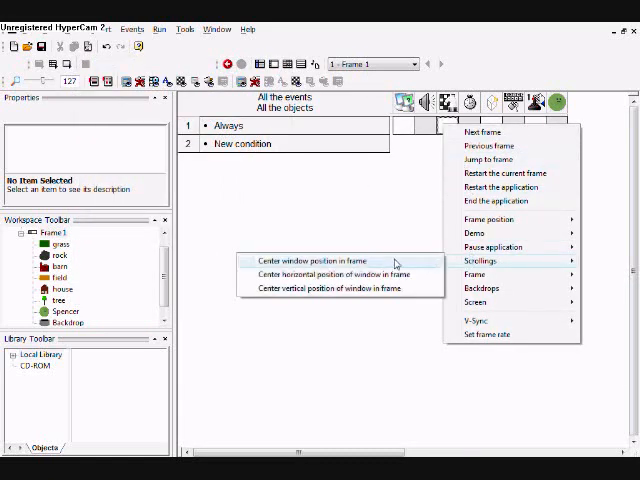
left_click(318, 274)
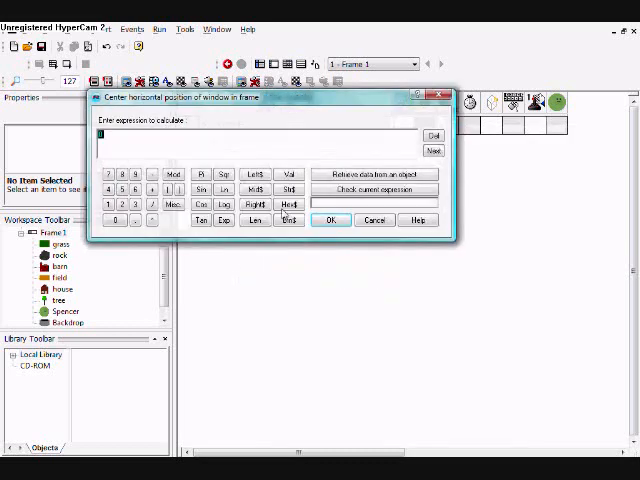
mouse_move(318, 190)
type("320+")
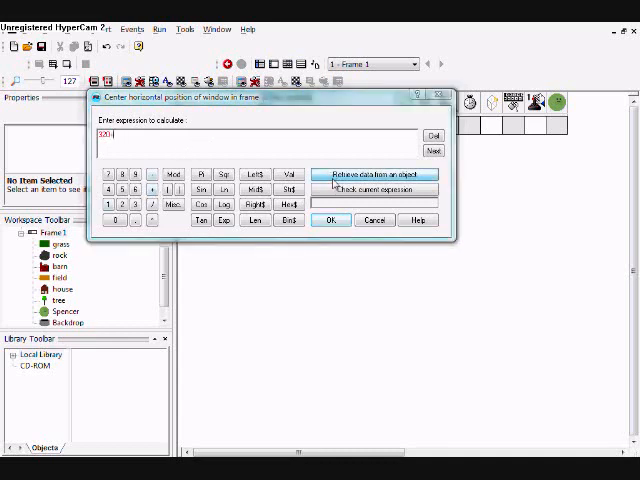
left_click(376, 172)
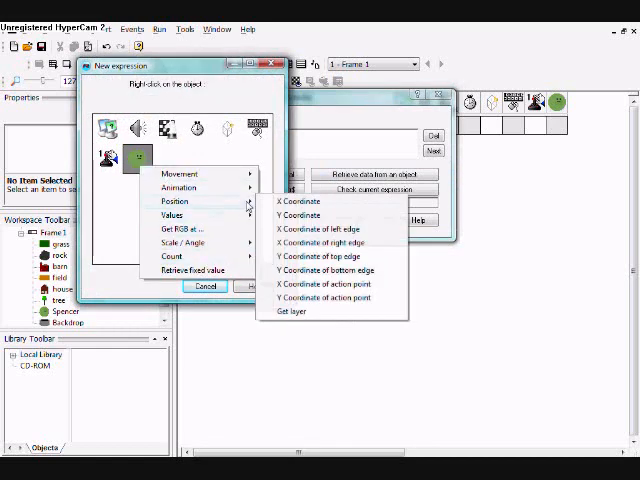
left_click(296, 200)
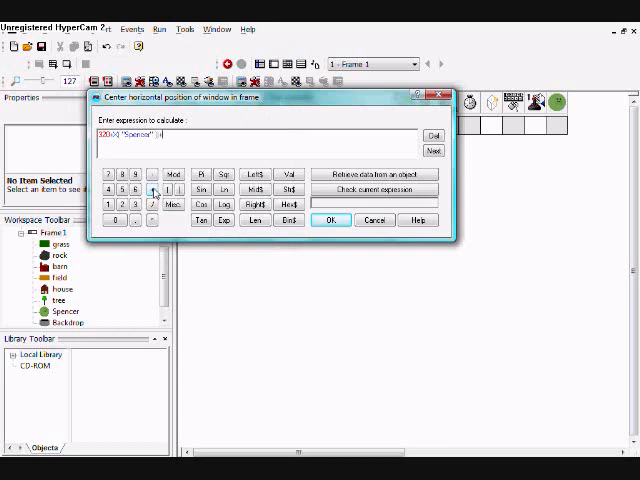
mouse_move(232, 122)
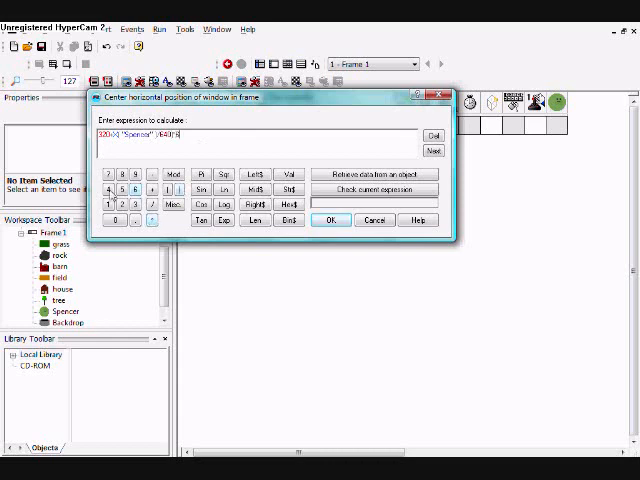
- Correct the horizontal position expression after the error and accept it
left_click(330, 220)
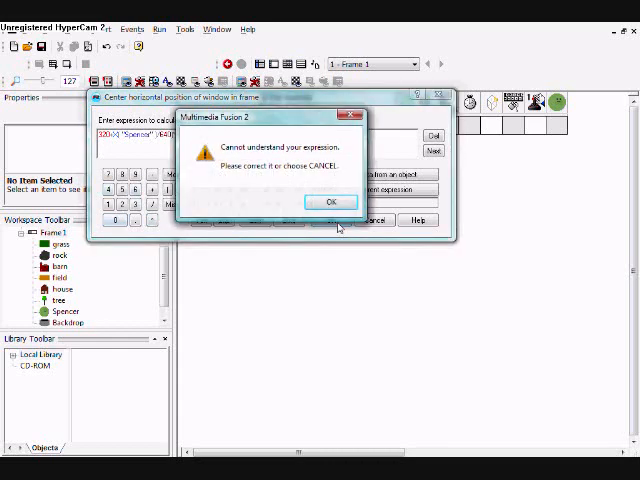
left_click(330, 200)
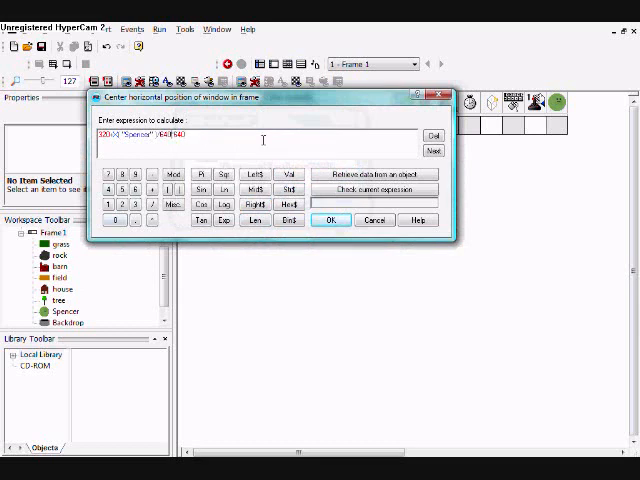
left_click(330, 220)
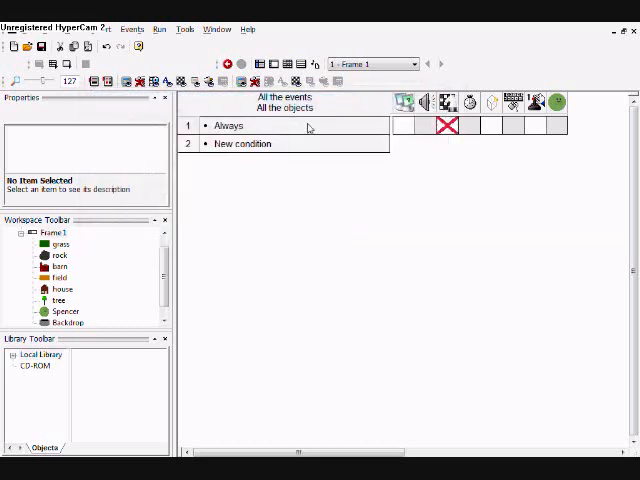
- Add a 'Center vertical position of window' action retrieving Spencer's Y coordinate
right_click(448, 126)
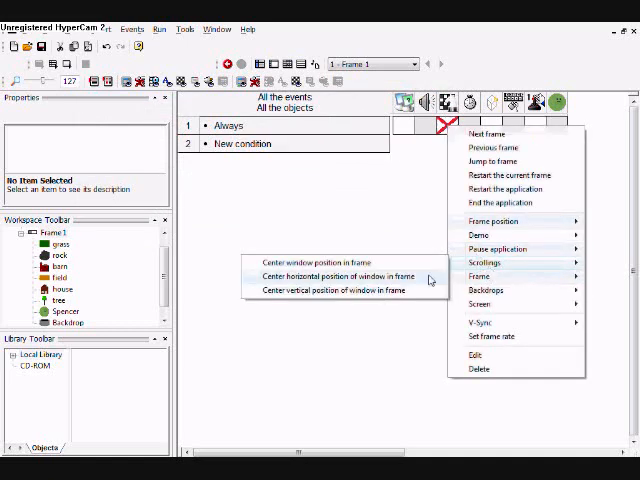
left_click(344, 288)
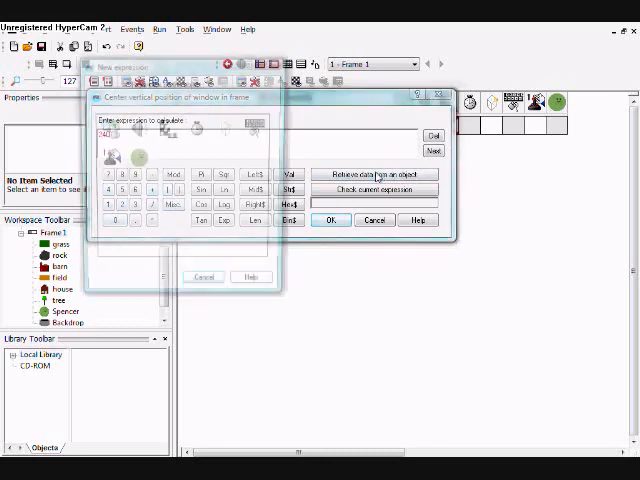
right_click(136, 156)
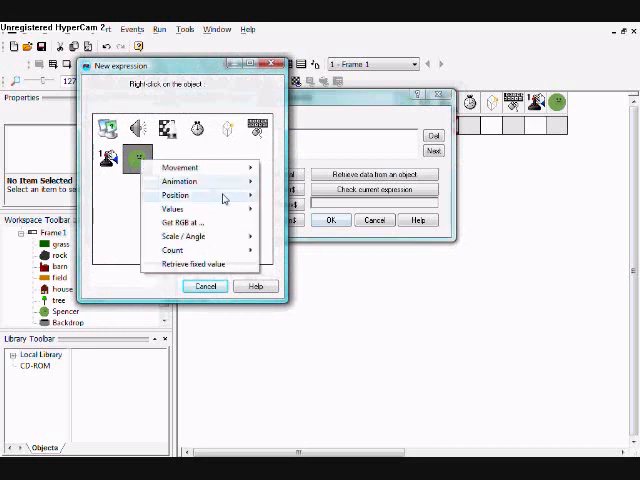
left_click(176, 196)
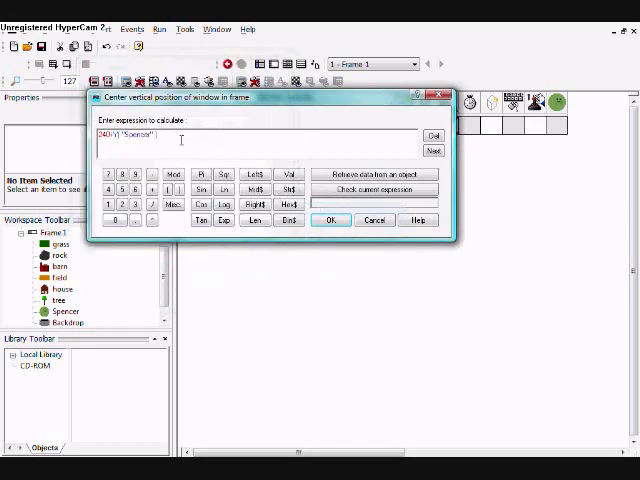
left_click(108, 192)
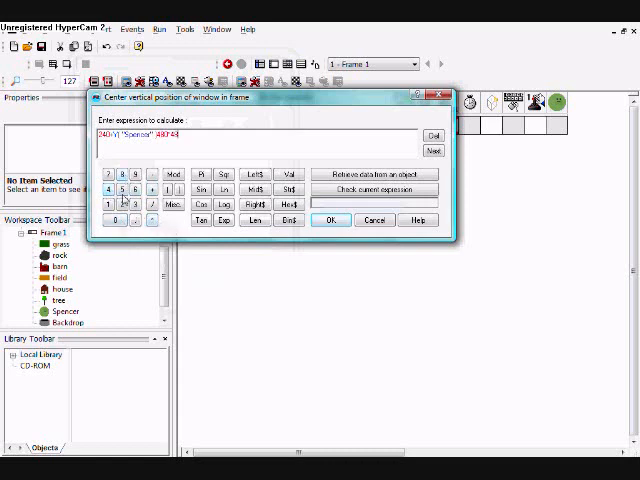
- Correct and accept the vertical expression, then test-run the frame moving the character right
left_click(328, 220)
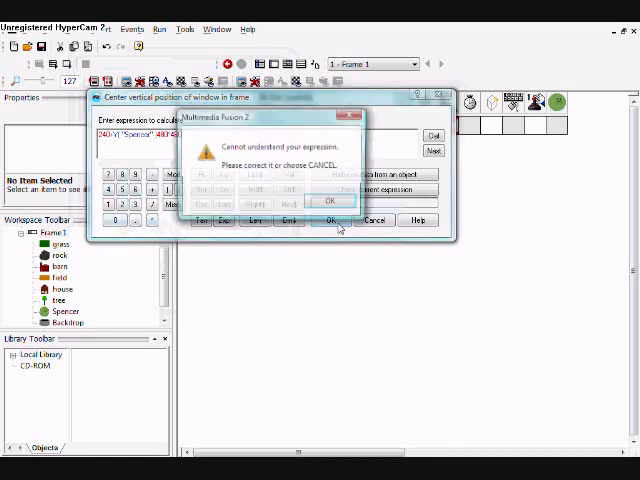
left_click(330, 200)
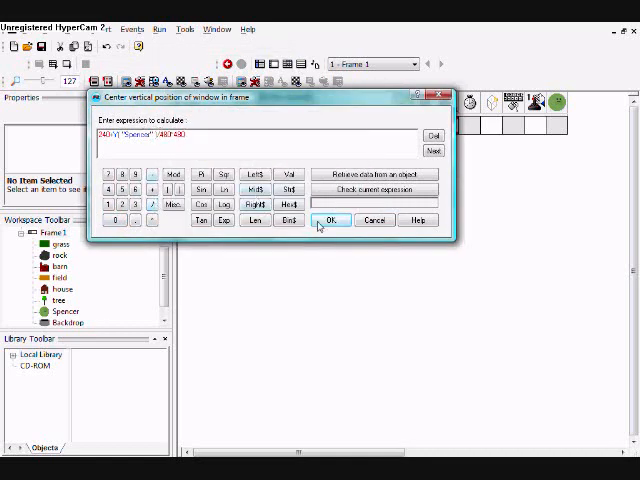
left_click(332, 220)
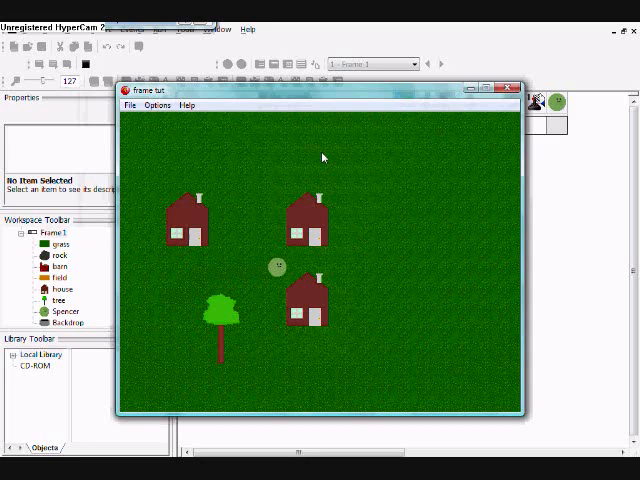
left_click_drag(278, 266, 418, 276)
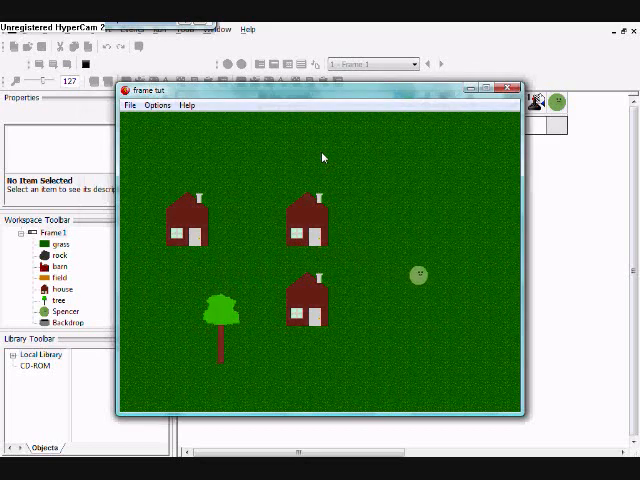